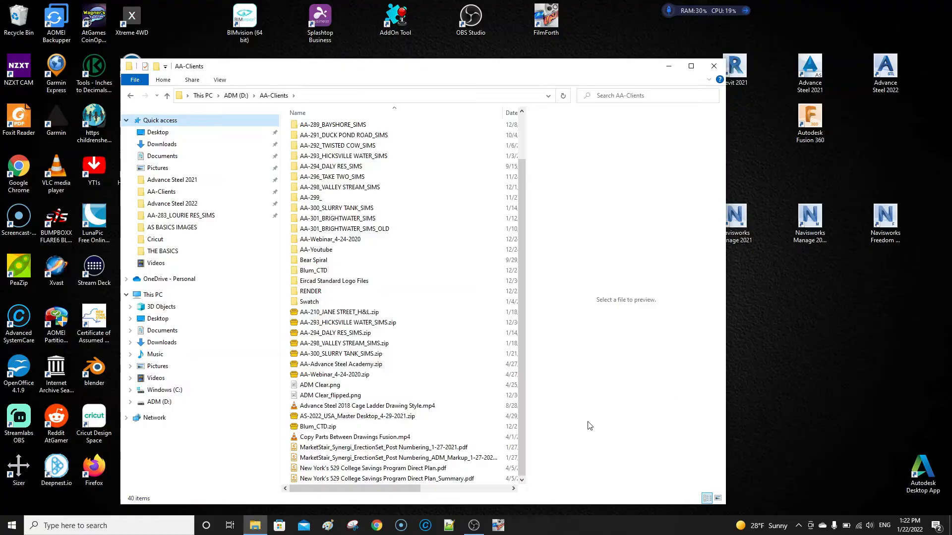
mouse_move(582, 425)
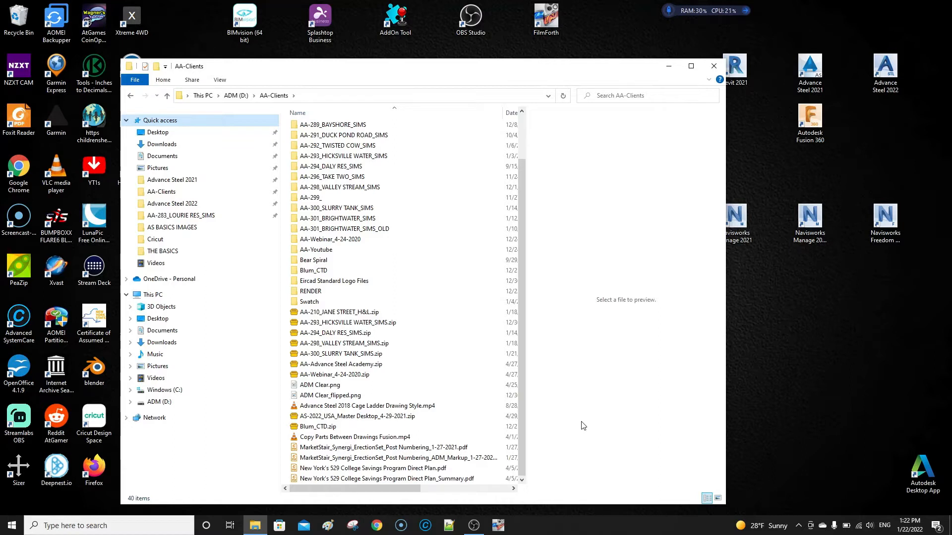
mouse_move(590, 419)
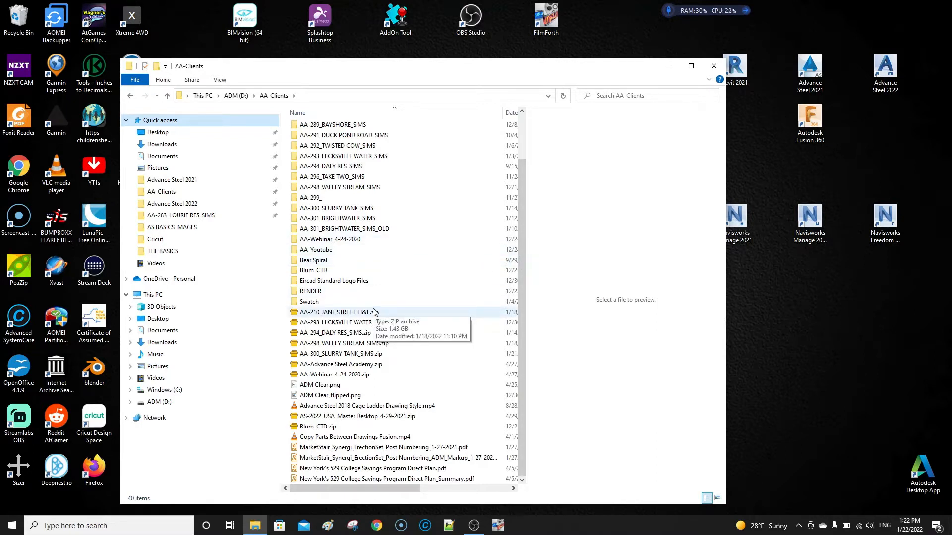
mouse_move(724, 78)
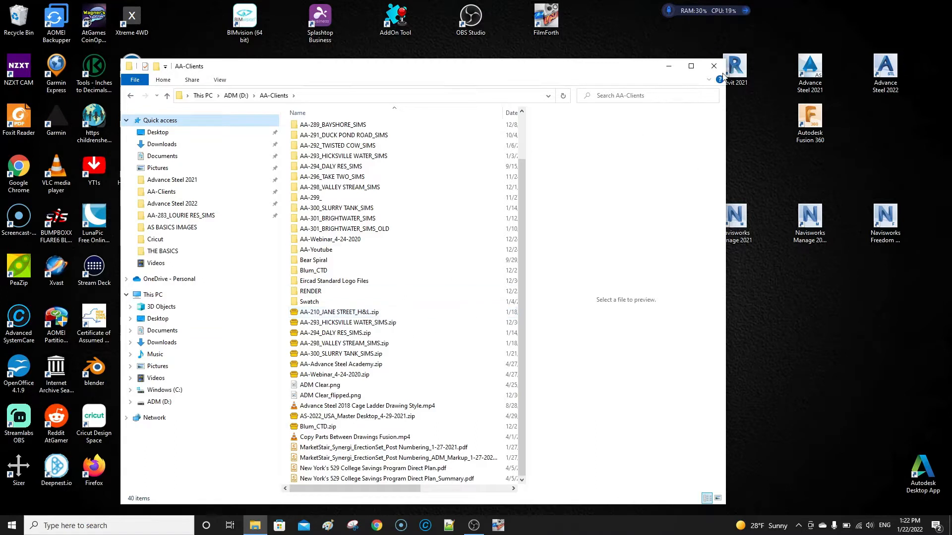
mouse_move(333, 281)
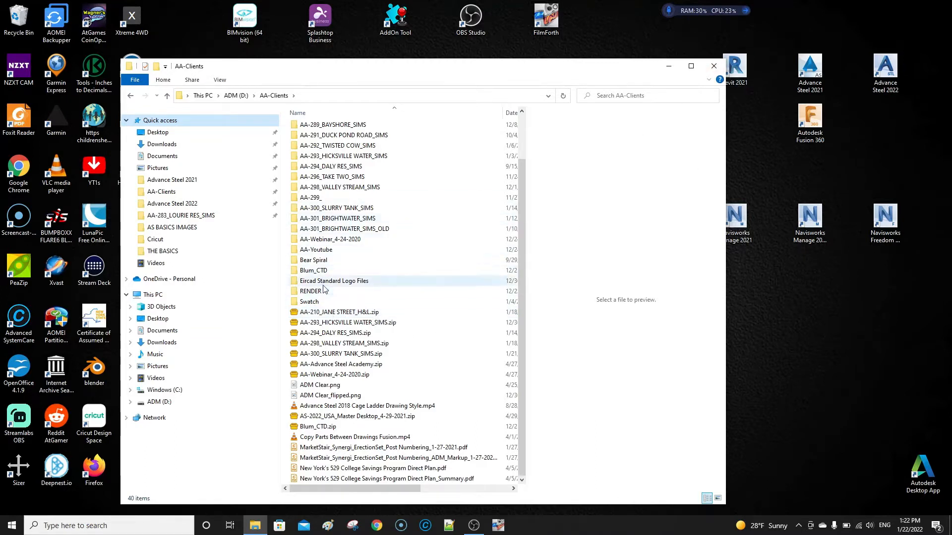
mouse_move(322, 291)
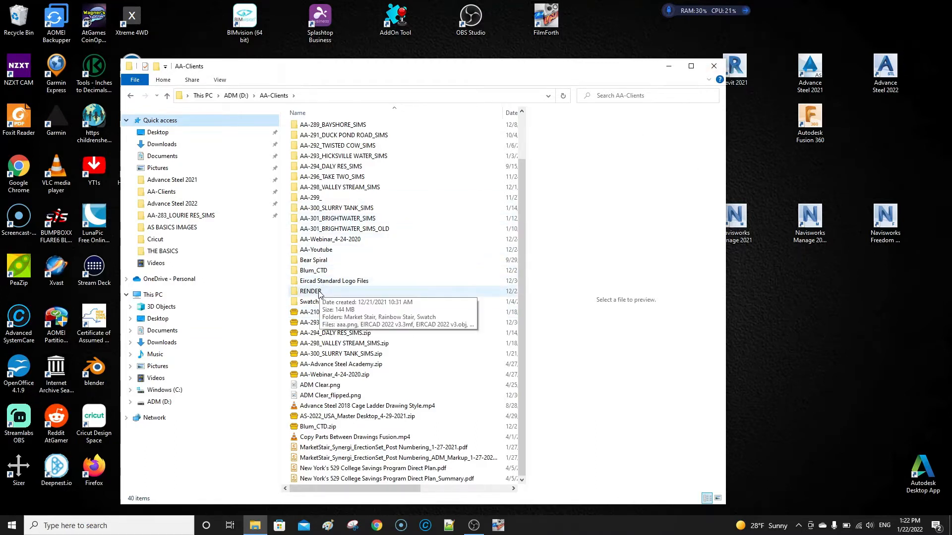
mouse_move(173, 203)
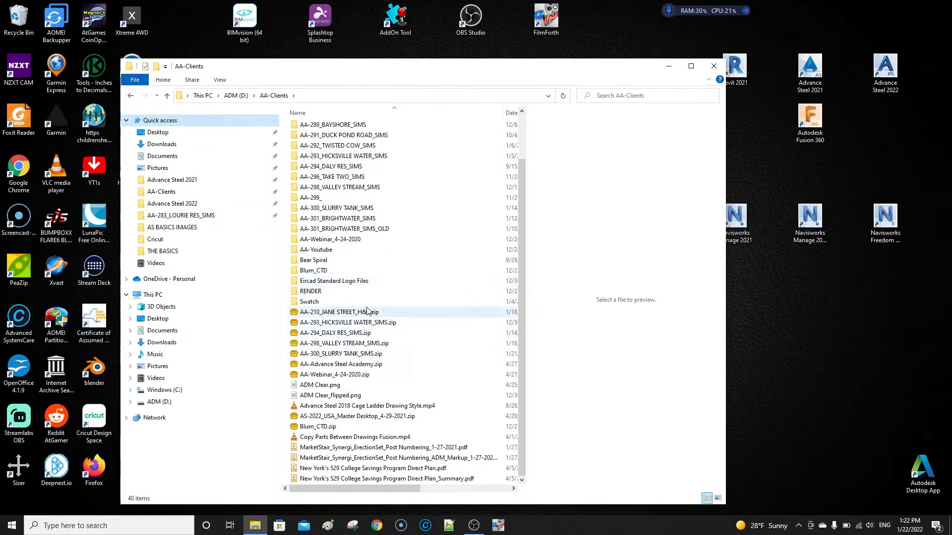
- Select the AS-2022_USA_Master Desktop_4-29-2021.zip backup and bring up its context menu
click(357, 416)
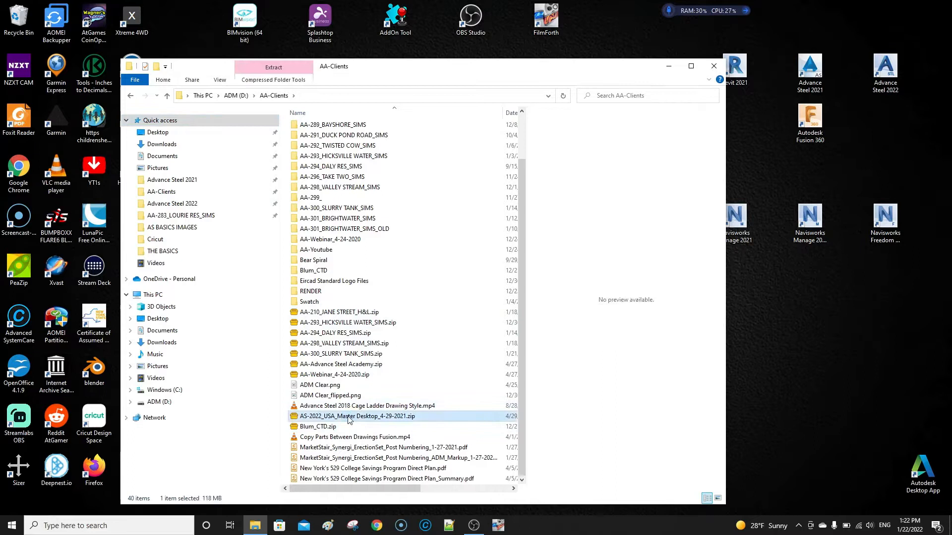
right_click(357, 416)
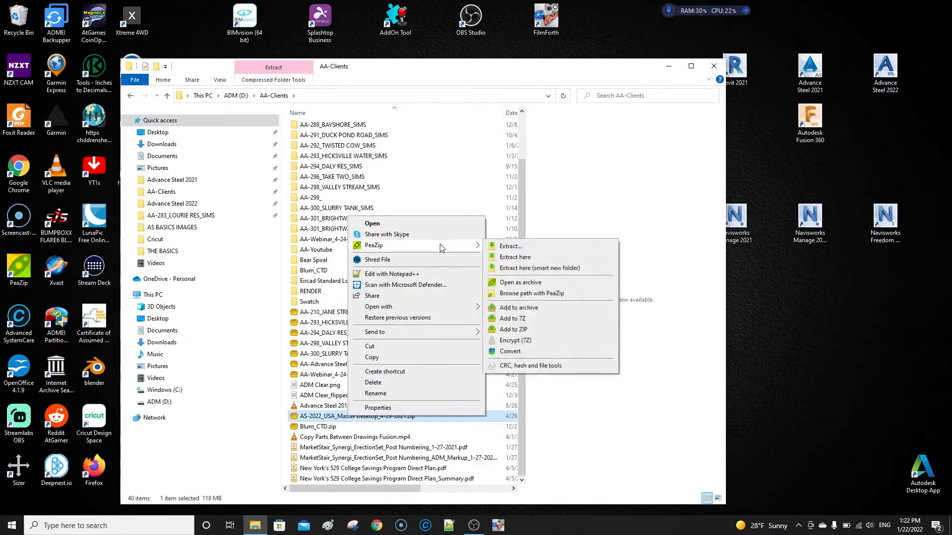
mouse_move(413, 351)
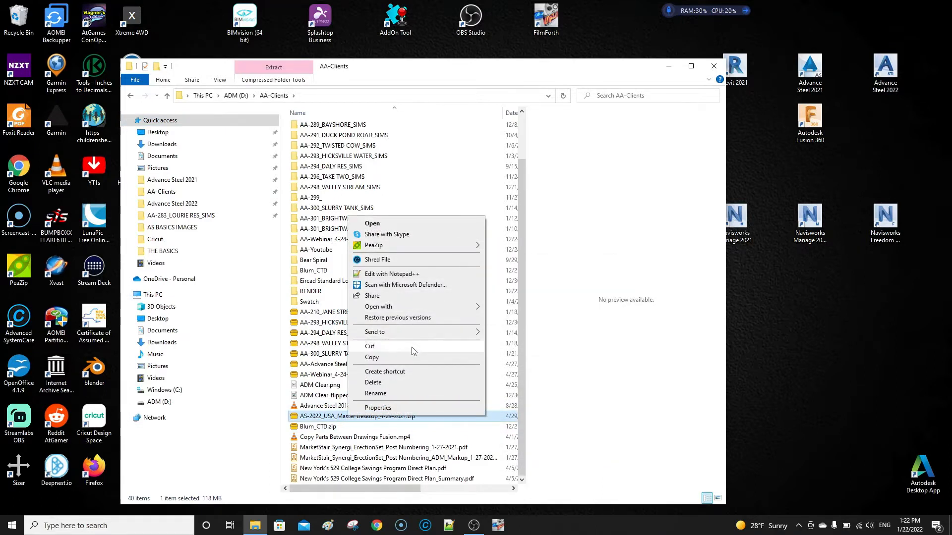
mouse_move(434, 400)
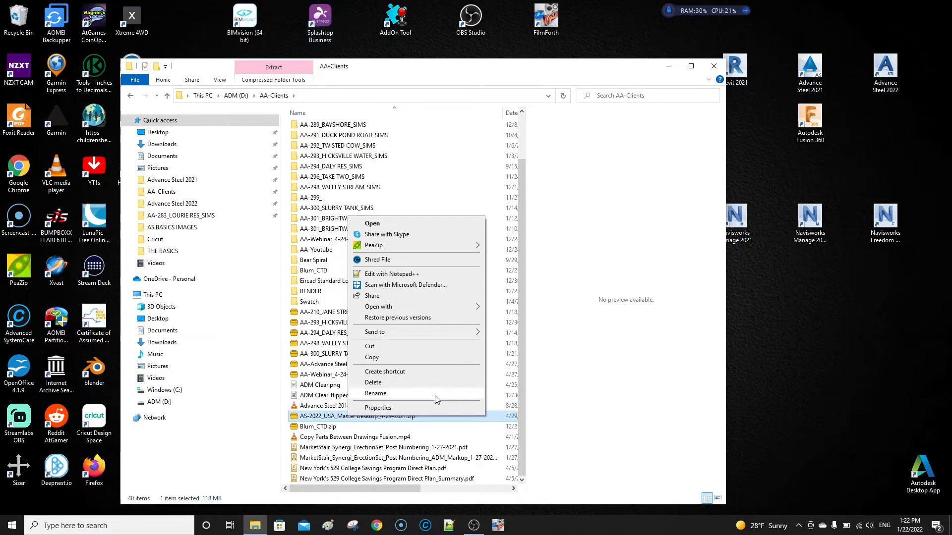
mouse_move(395, 367)
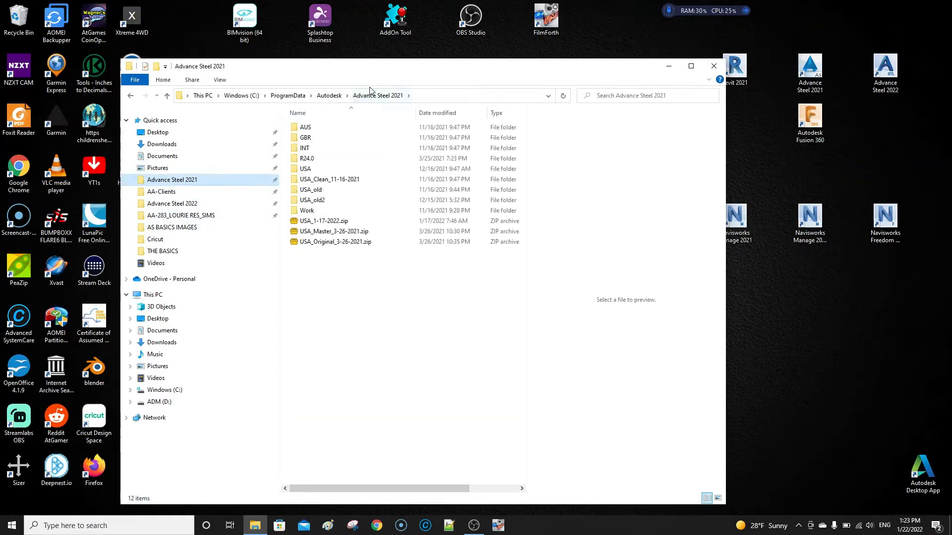
- Paste the master backup zip into the Advance Steel 2022 folder, then select the USA folder
click(327, 96)
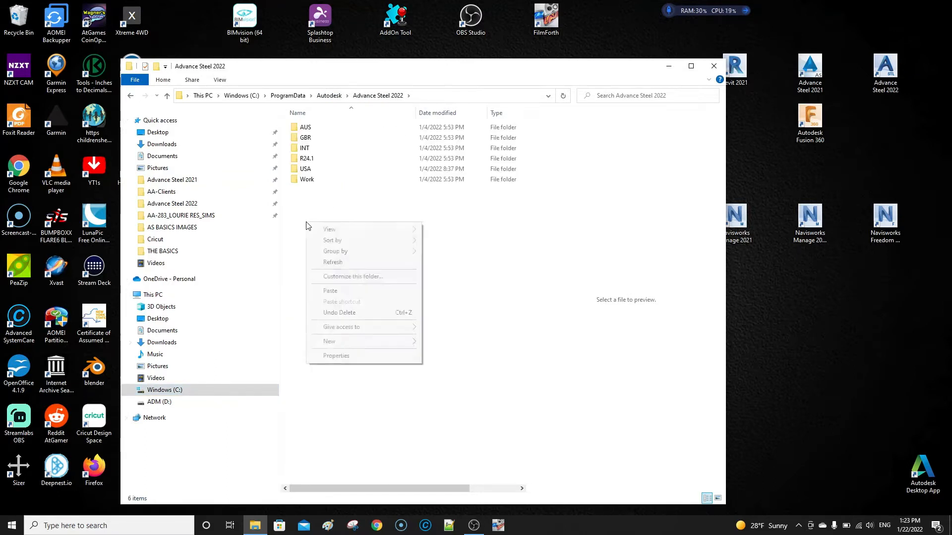
click(330, 290)
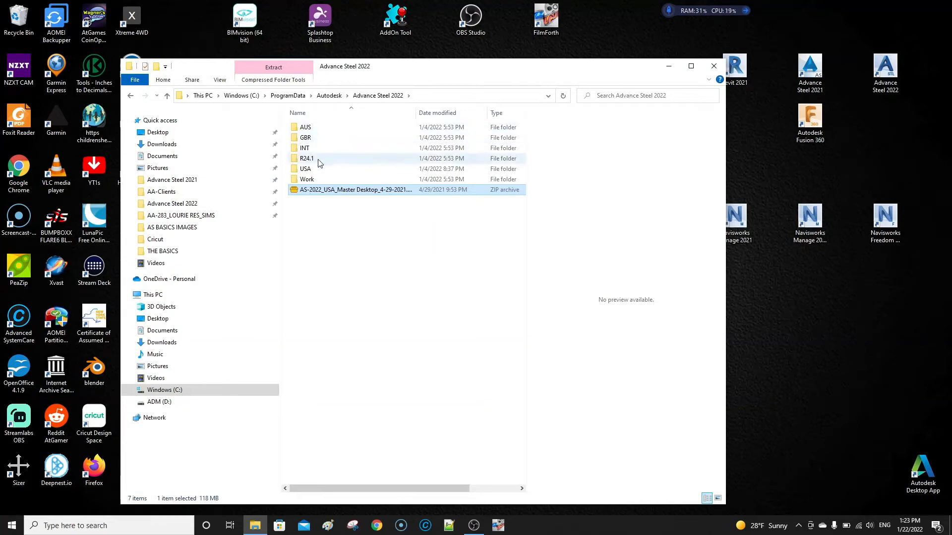
click(305, 169)
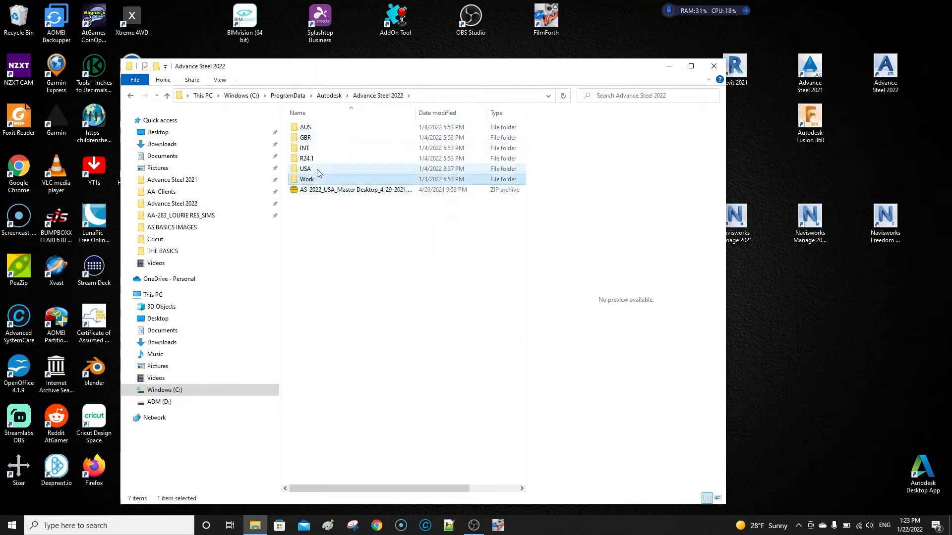
click(306, 137)
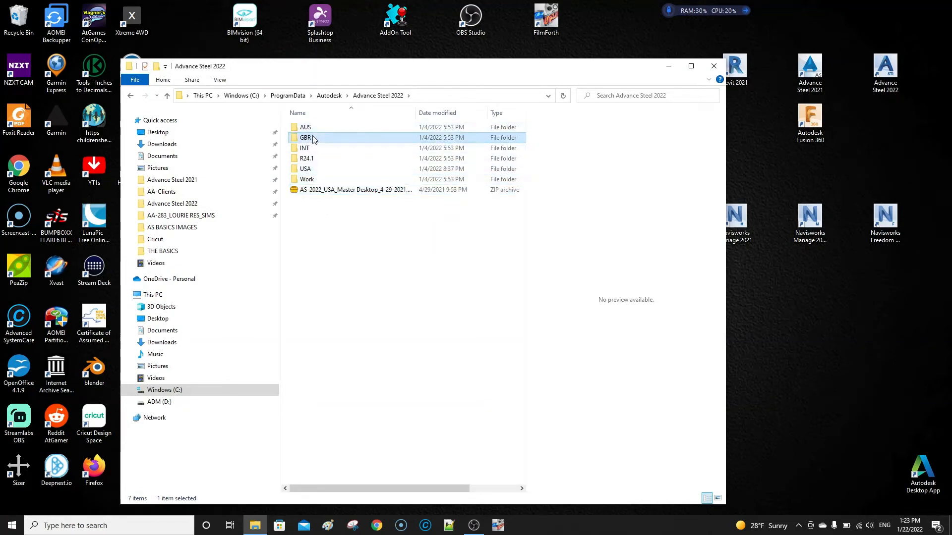
click(305, 169)
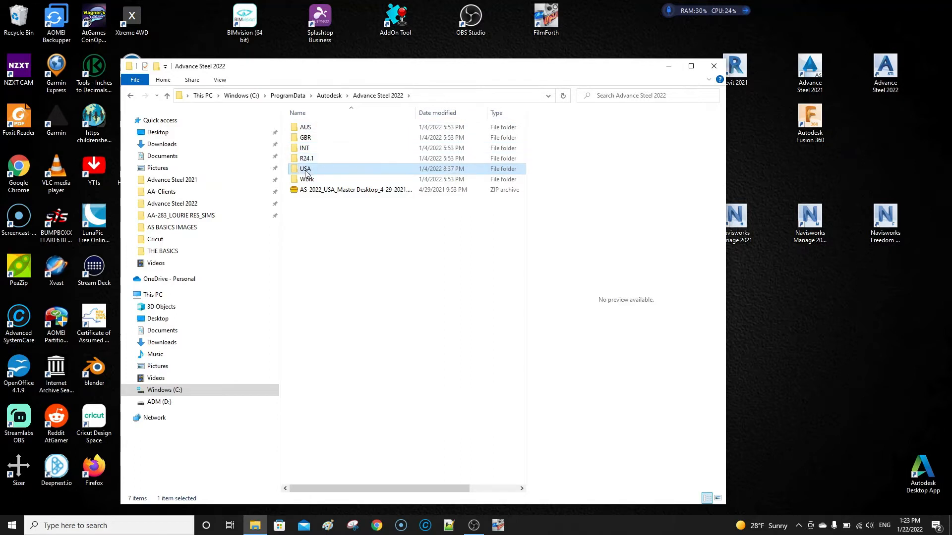
- Compress the USA profile folder into USA.zip using Send to
right_click(305, 169)
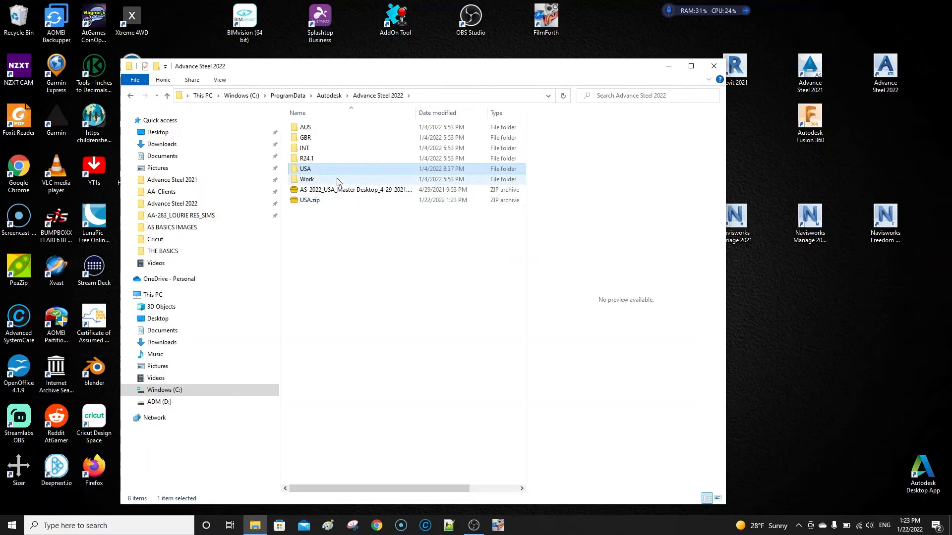
mouse_move(314, 204)
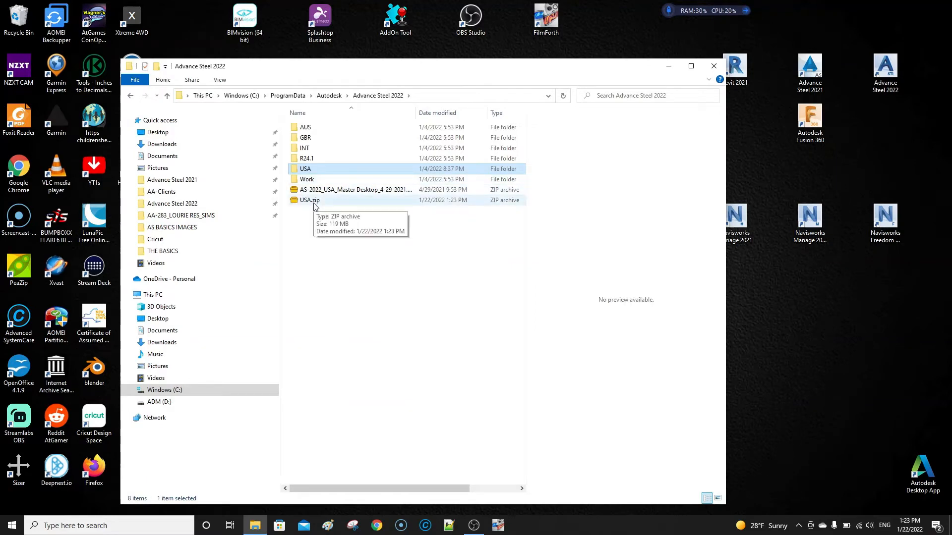
- Rename USA.zip to USA_Laptop Master_1-22-2022.zip, fixing the capital L in Laptop
right_click(309, 200)
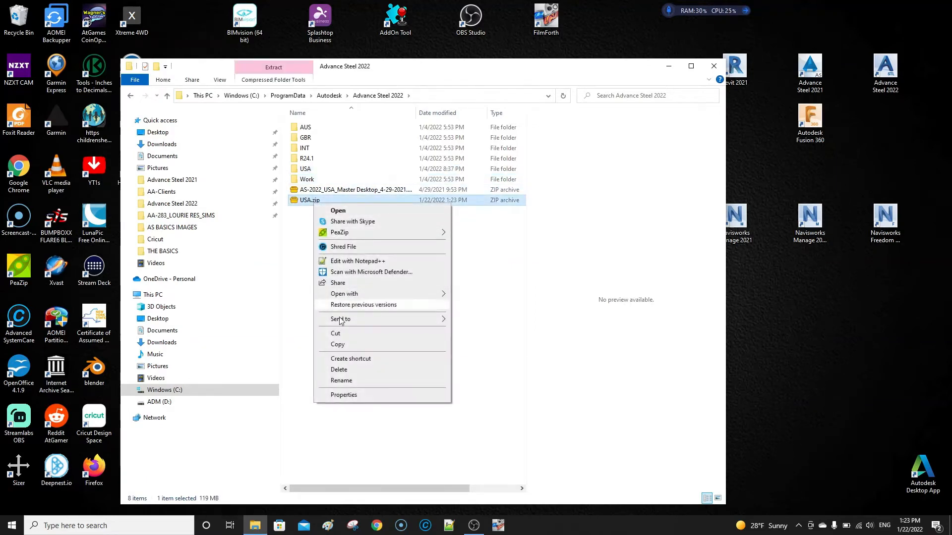
click(341, 381)
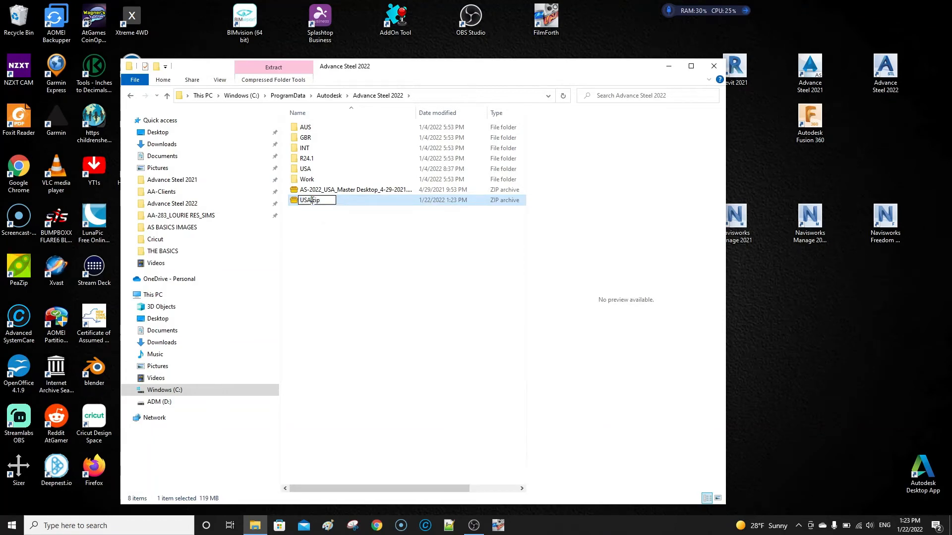
text(laptop)
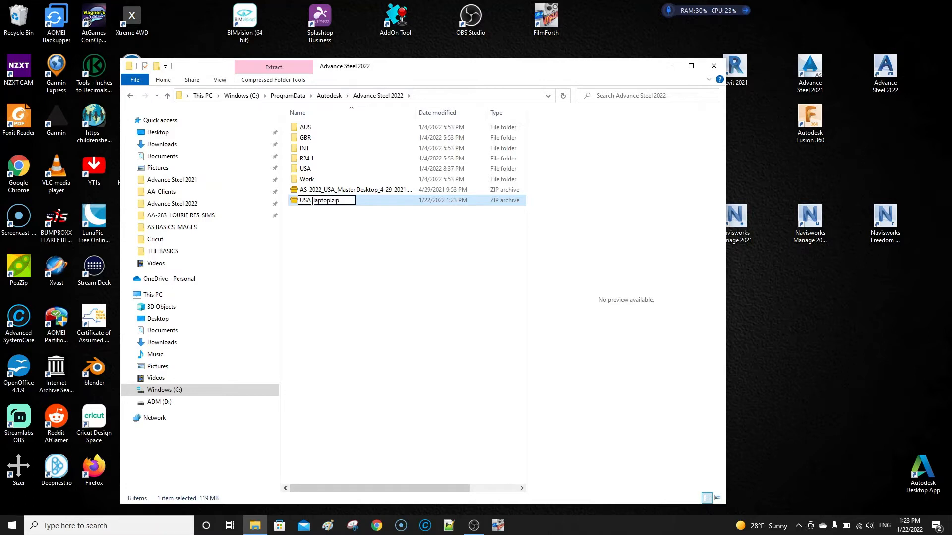
text(Master)
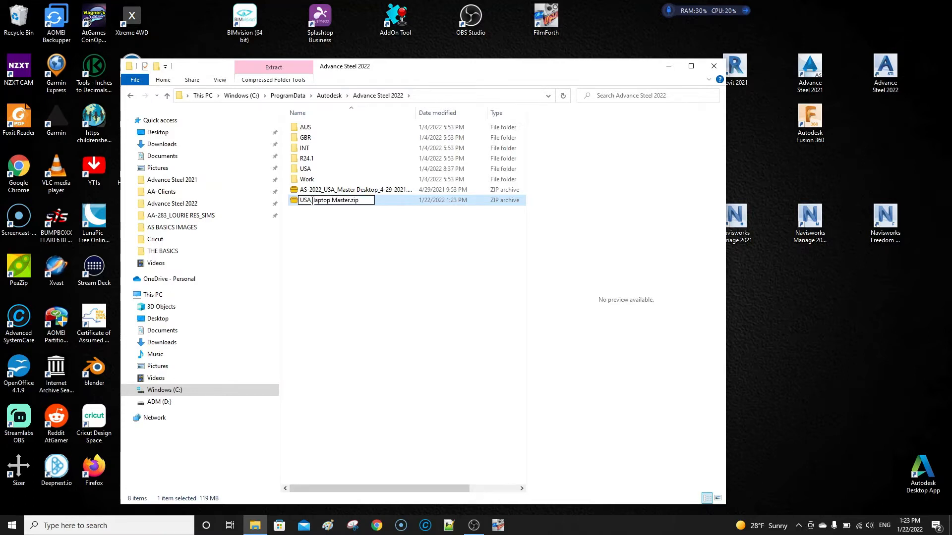
text(_1)
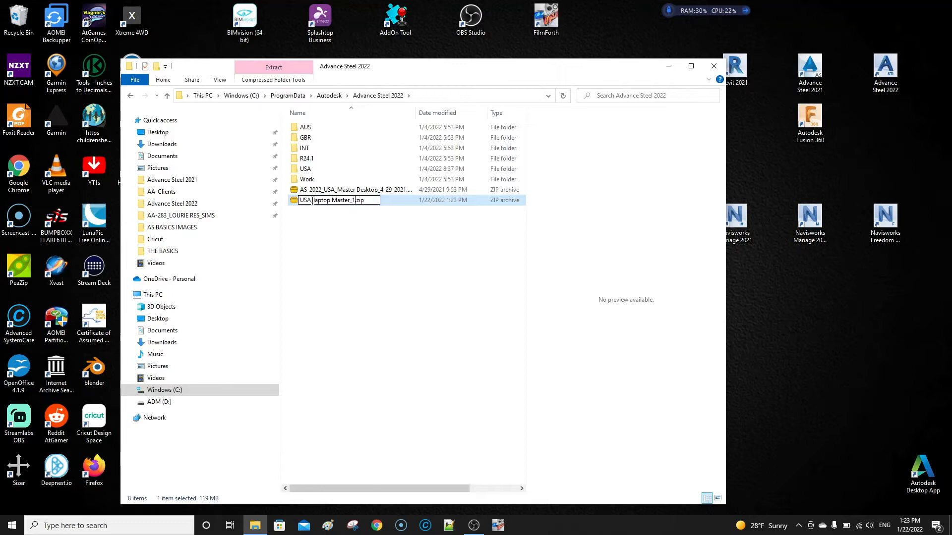
text(-22-2022)
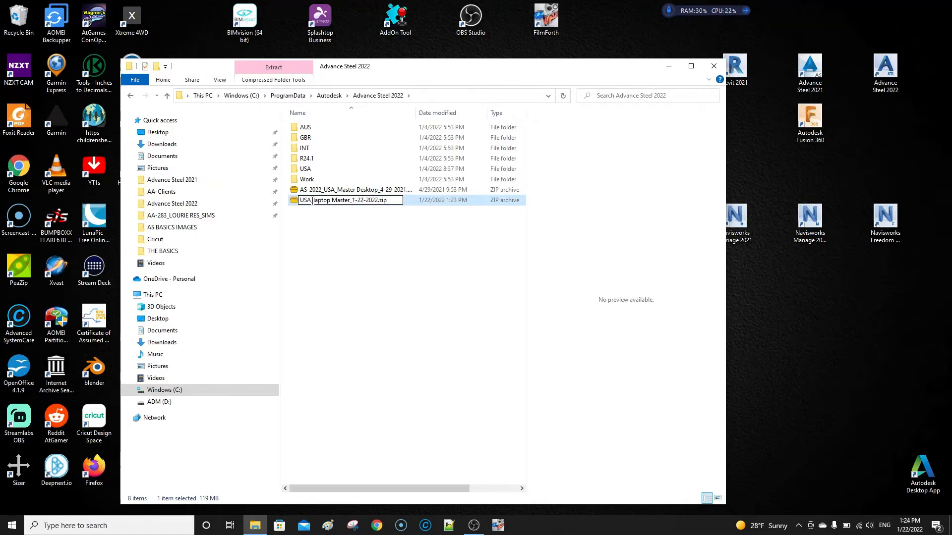
right_click(346, 200)
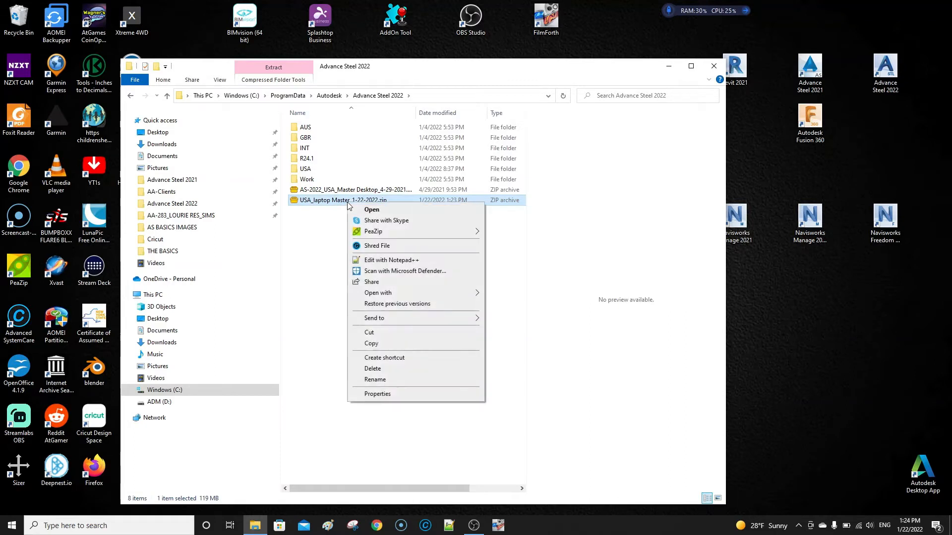
click(375, 379)
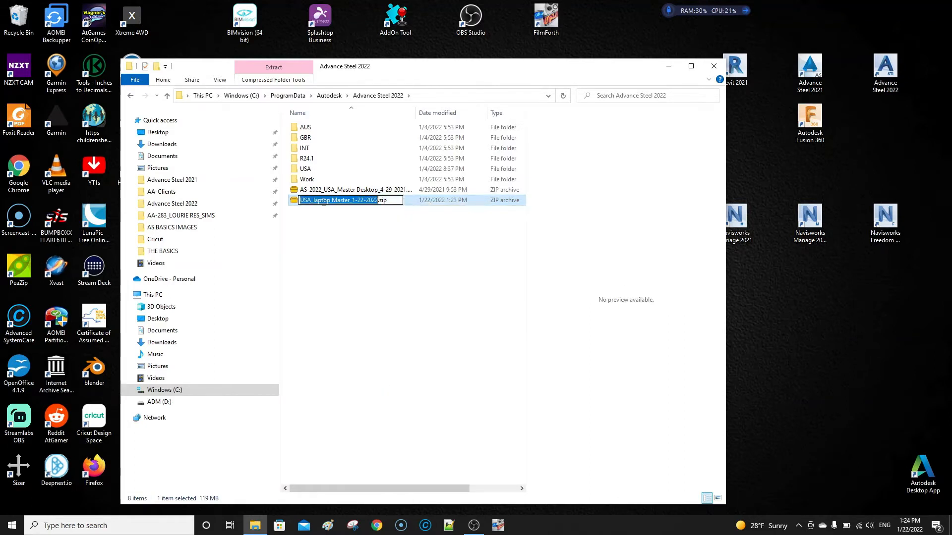
click(316, 199)
text(L)
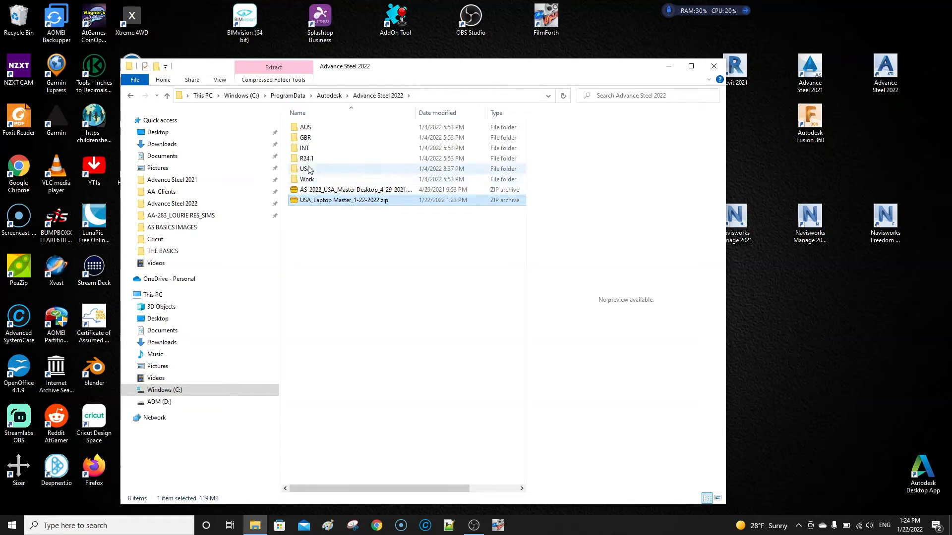
- Delete the old USA folder and extract the 4-29-2021 master zip here with PeaZip
click(344, 200)
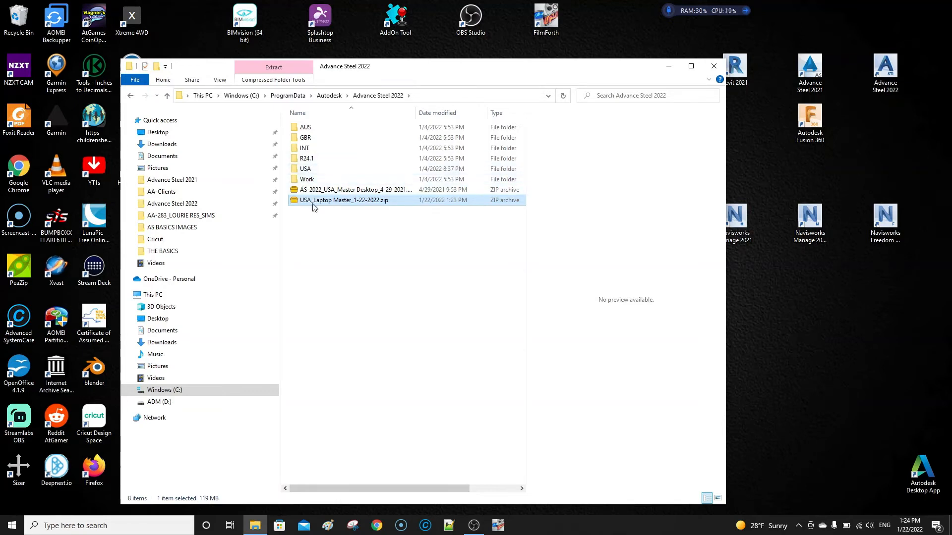
click(355, 189)
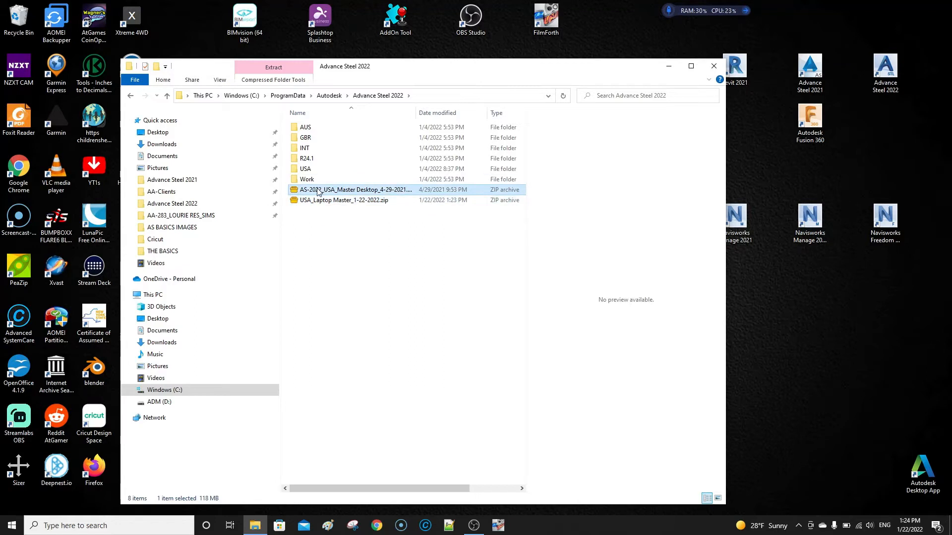
click(305, 168)
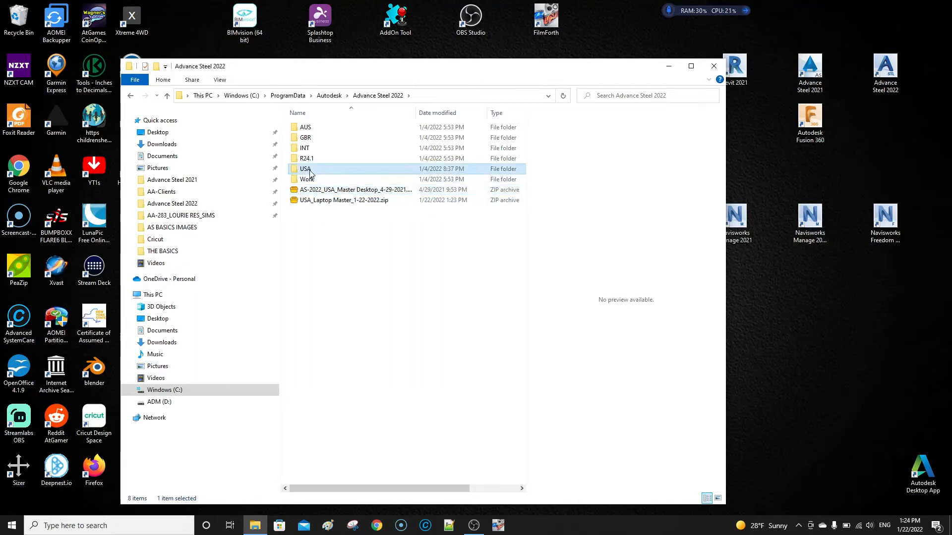
key(Delete)
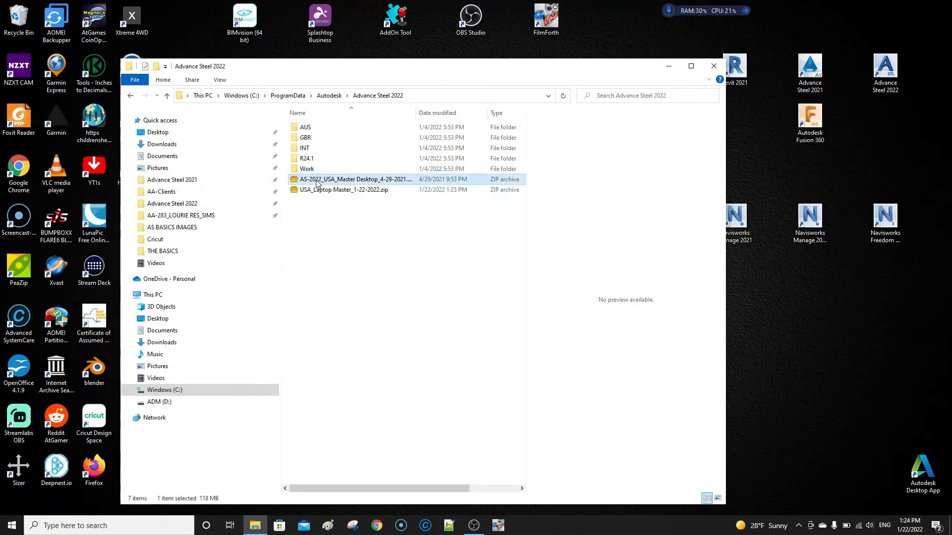
right_click(355, 179)
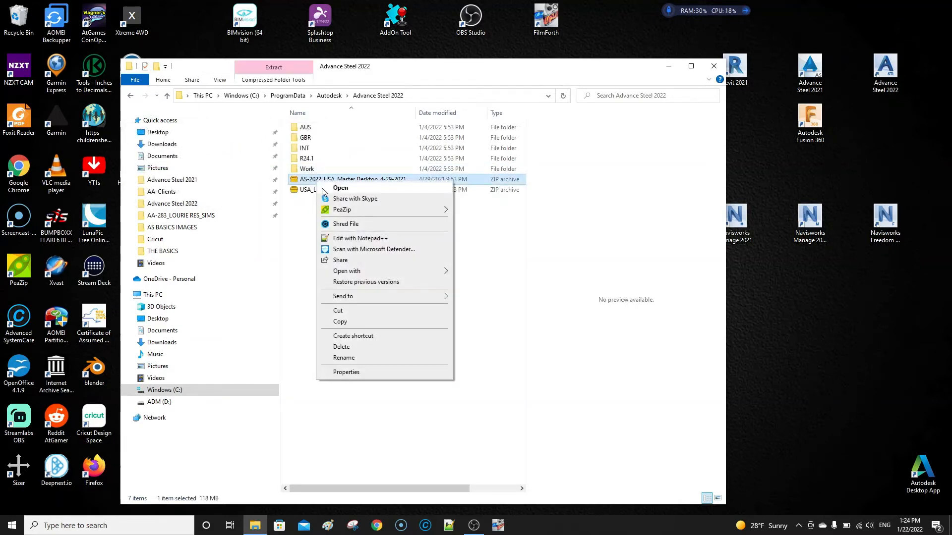
mouse_move(342, 209)
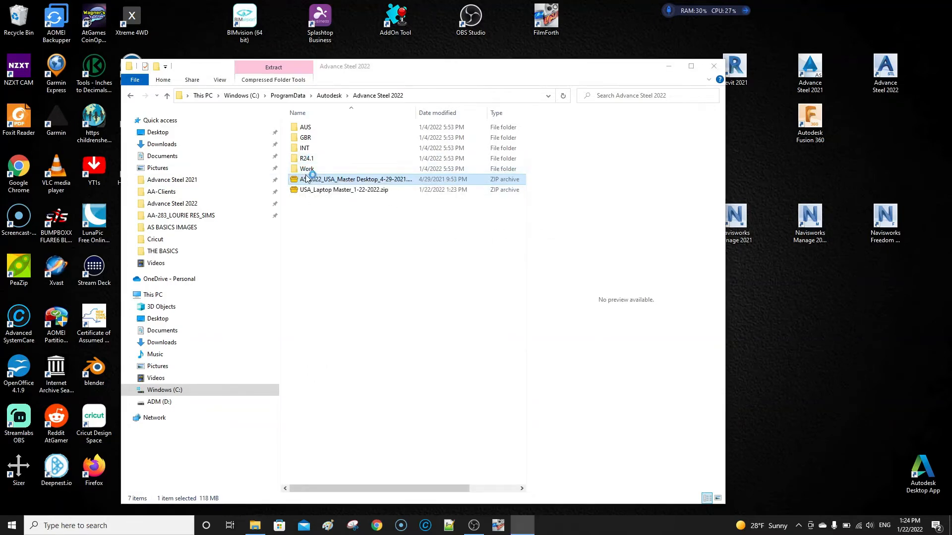
click(273, 67)
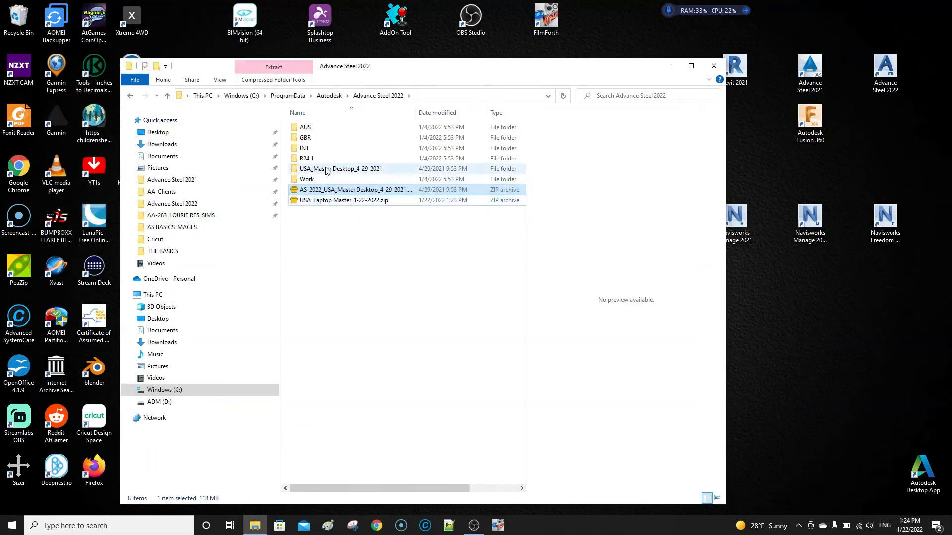
- Rename the USA_Master Desktop_4-29-2021 folder to USA and open it
right_click(325, 169)
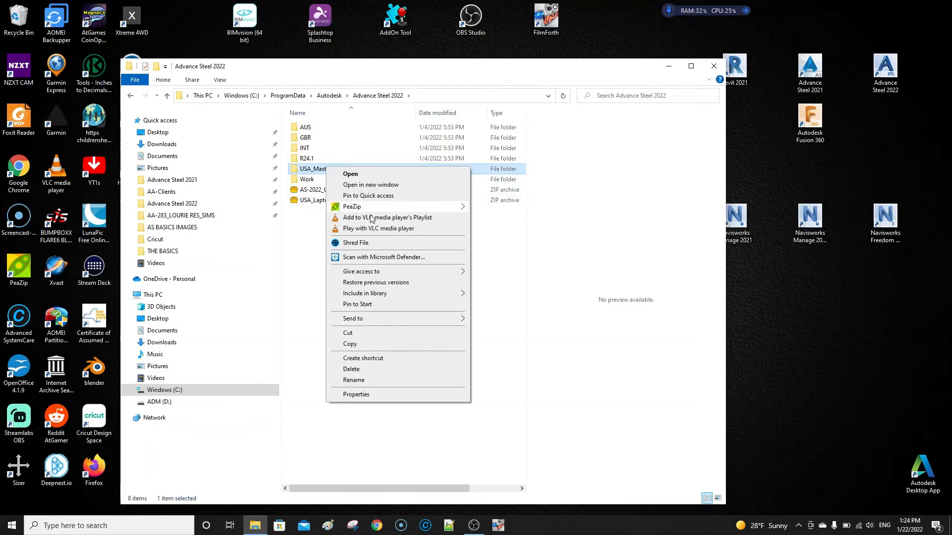
click(353, 379)
text(USA)
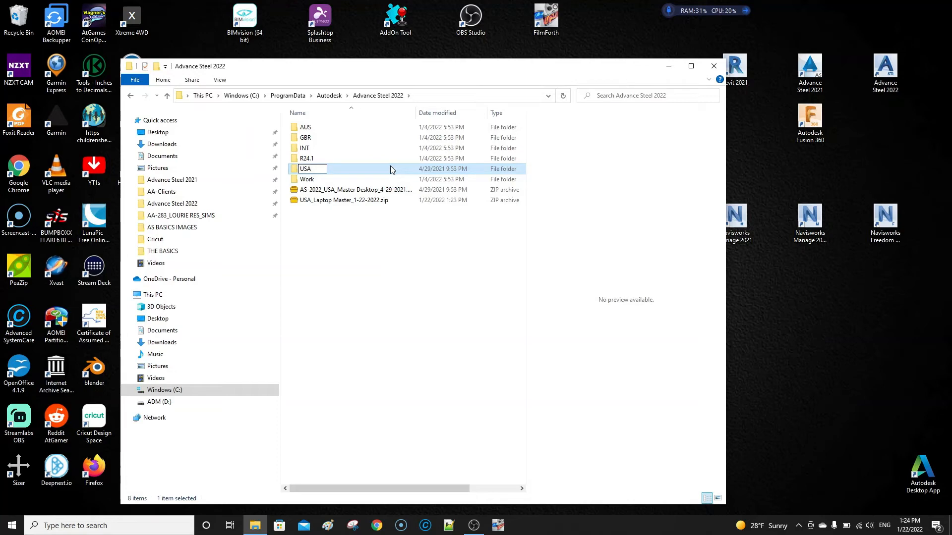
double_click(307, 169)
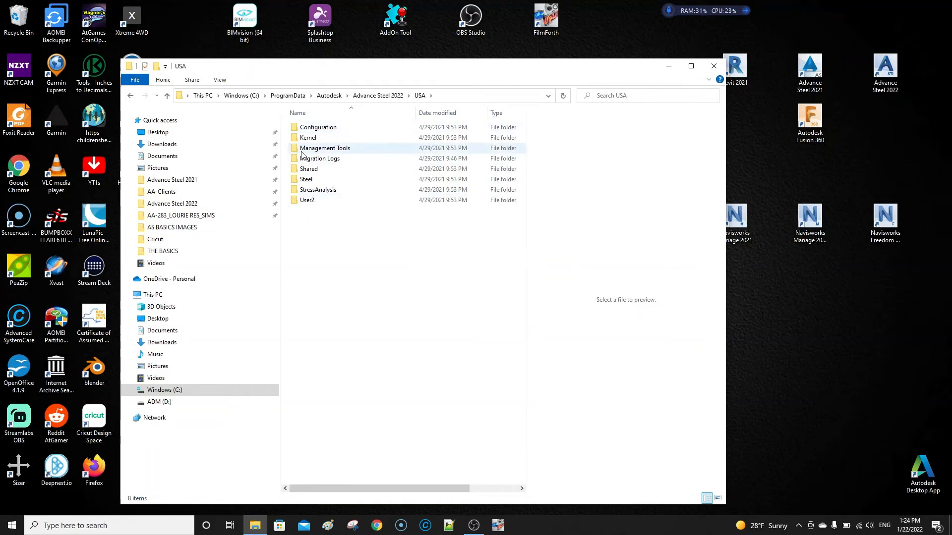
mouse_move(354, 125)
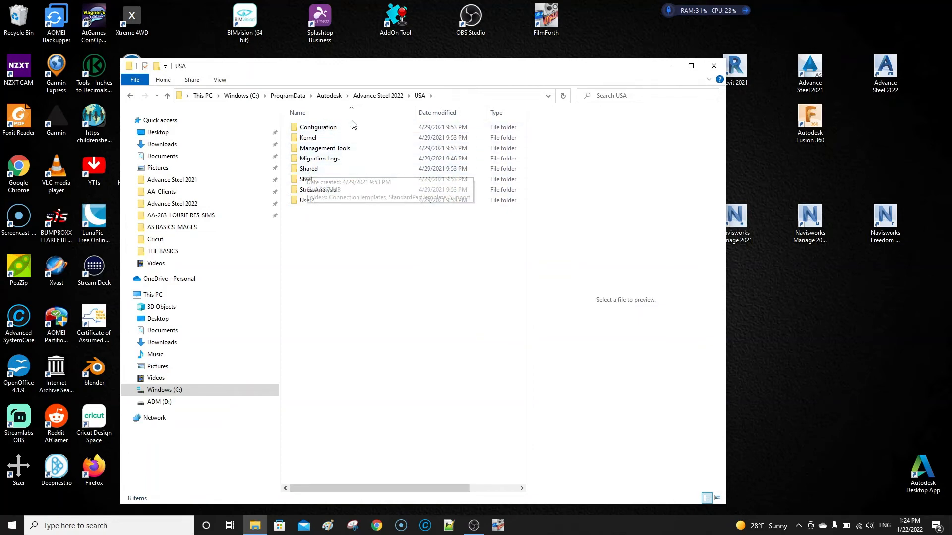
mouse_move(609, 101)
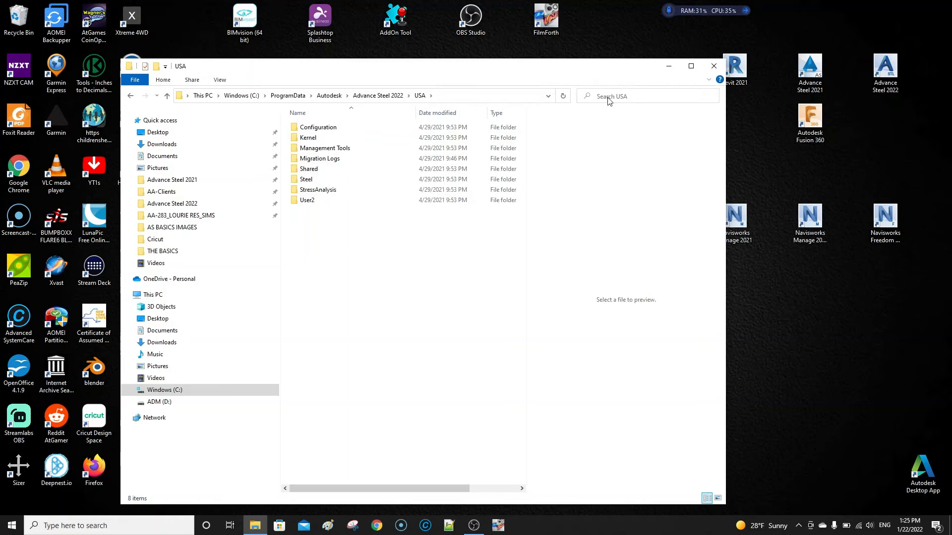
- Search the USA folder for log.ldf and delete all 14 found log files
text(log.ldf)
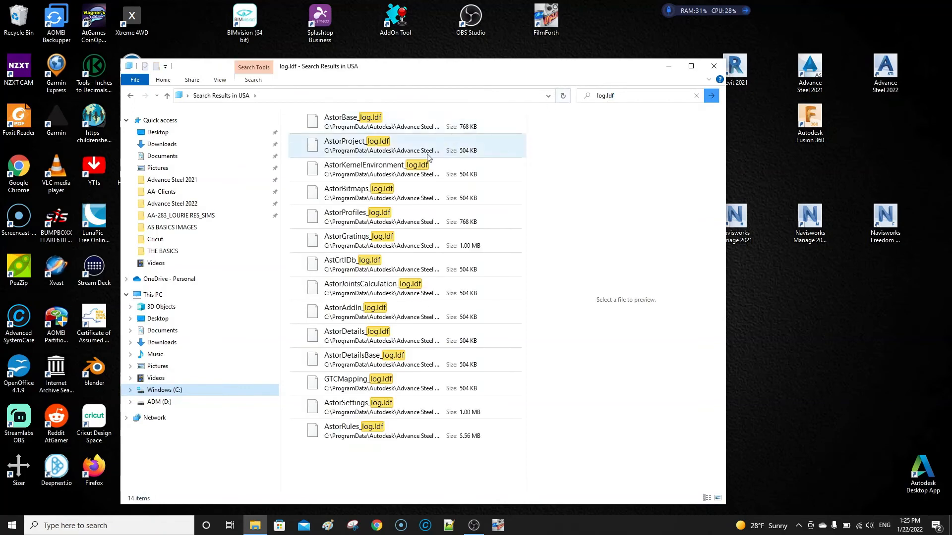
click(365, 122)
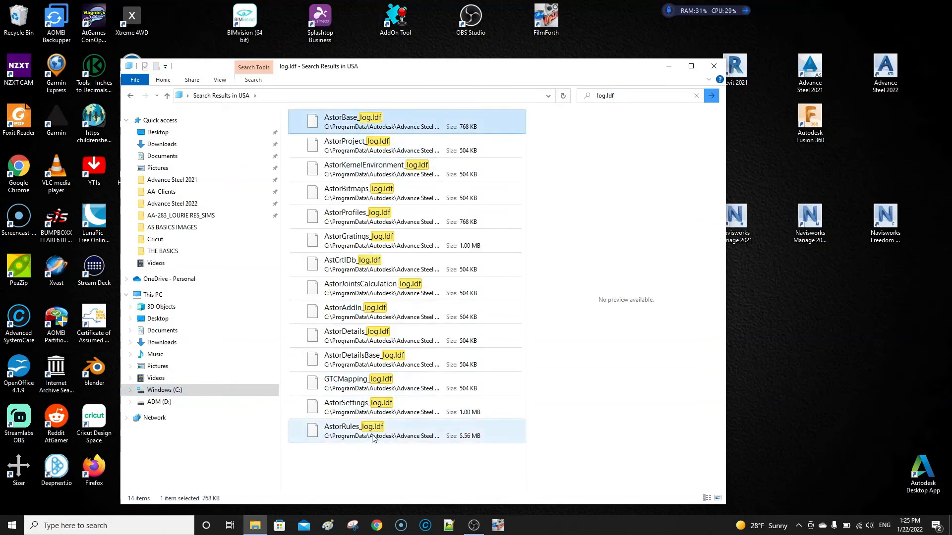
key(ctrl+a)
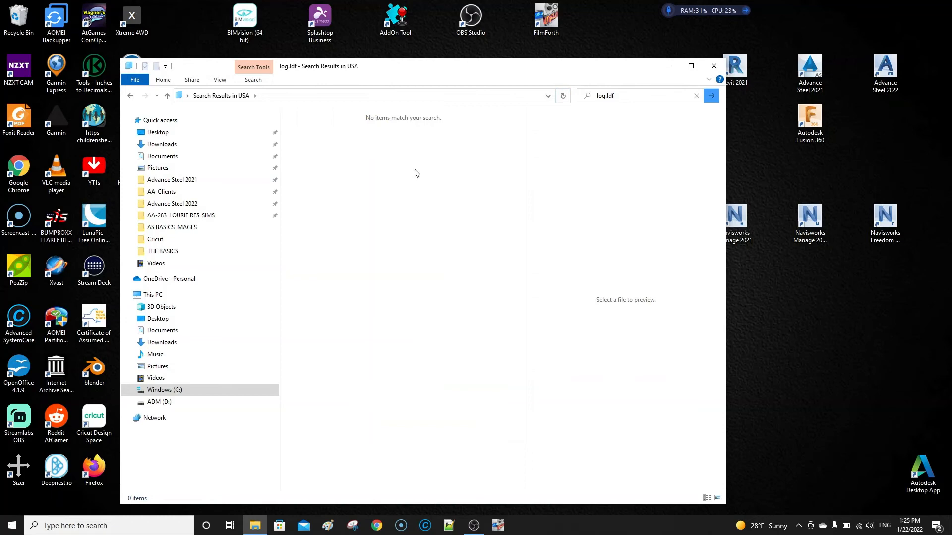
mouse_move(713, 66)
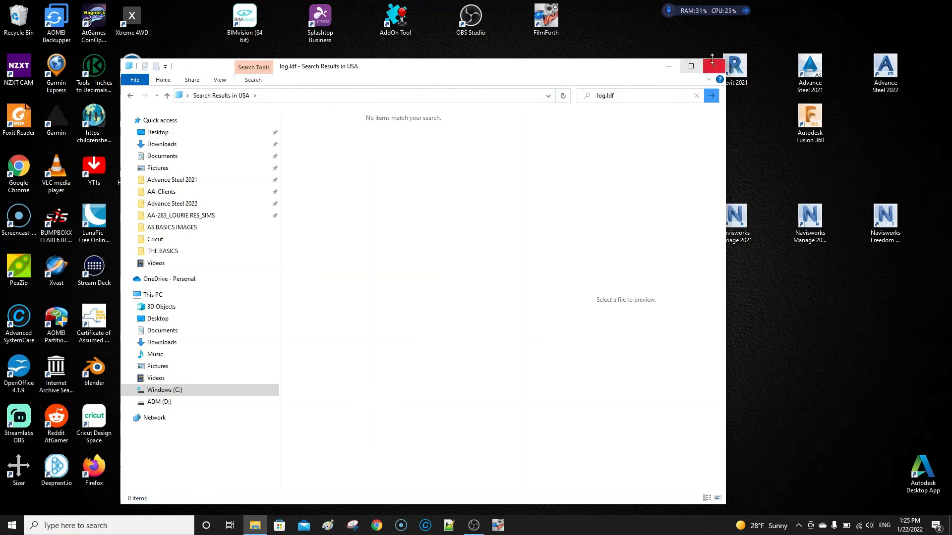
- Close File Explorer and launch Advance Steel 2022 from its desktop shortcut
click(713, 66)
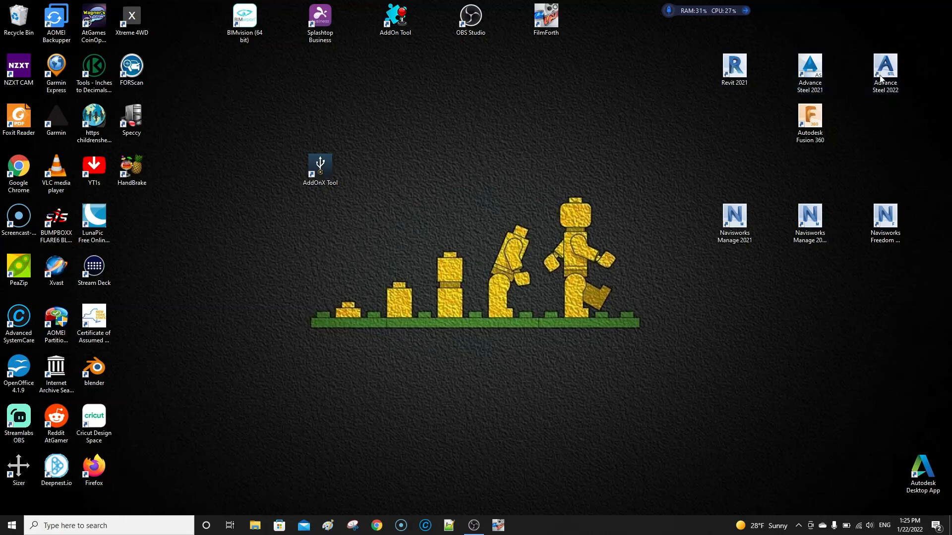
mouse_move(422, 339)
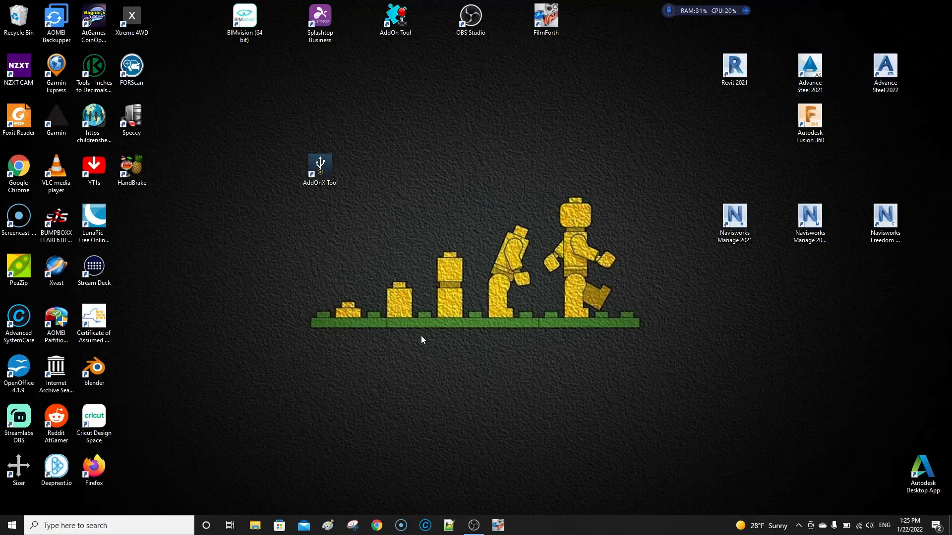
double_click(884, 67)
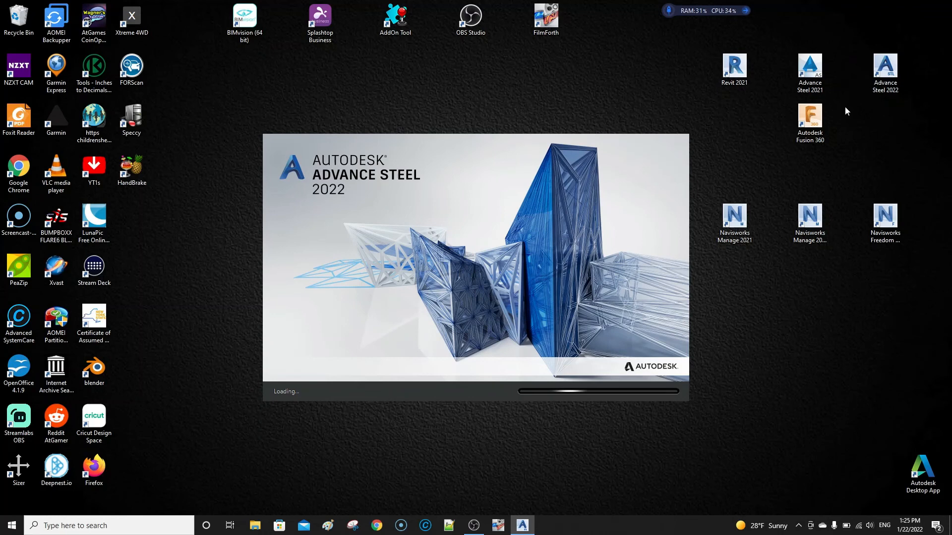
mouse_move(706, 114)
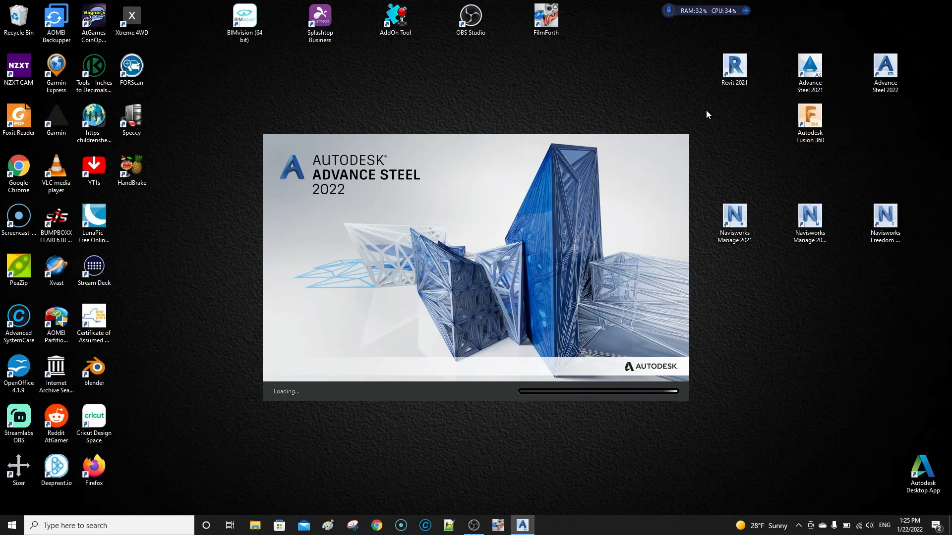